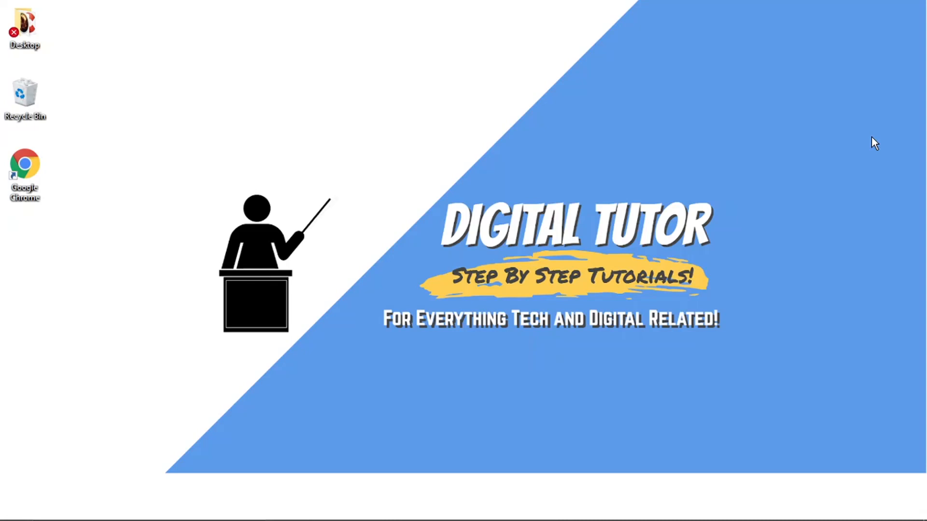
mouse_move(521, 355)
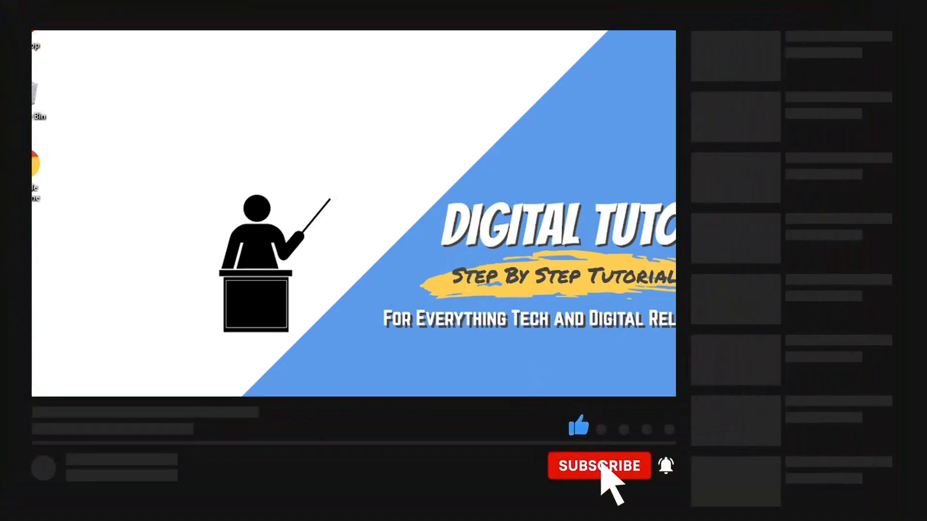
Step: Bring up the Discord app on the server's #general channel
click(599, 465)
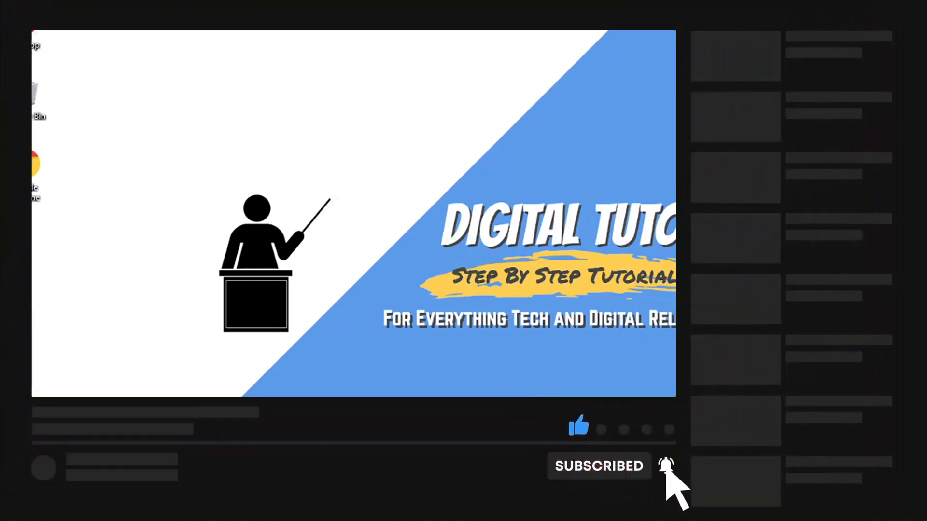
mouse_move(490, 345)
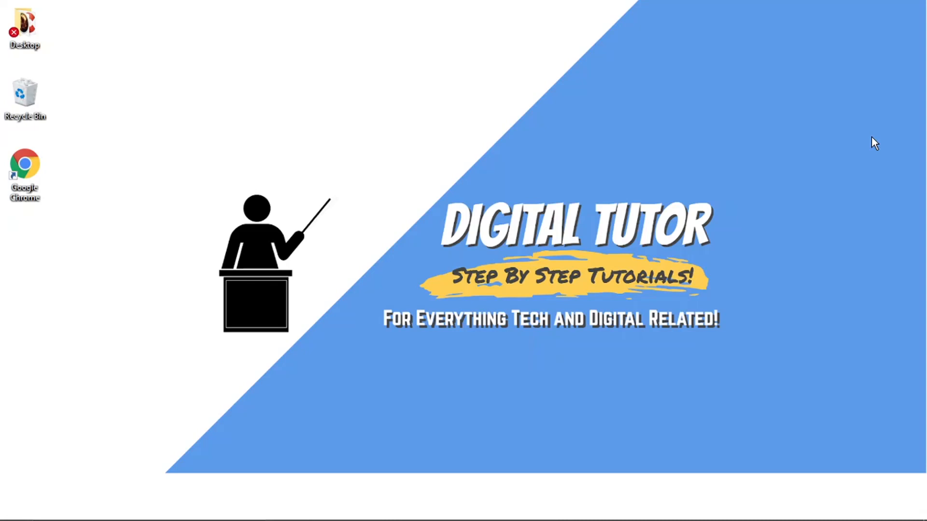
mouse_move(691, 465)
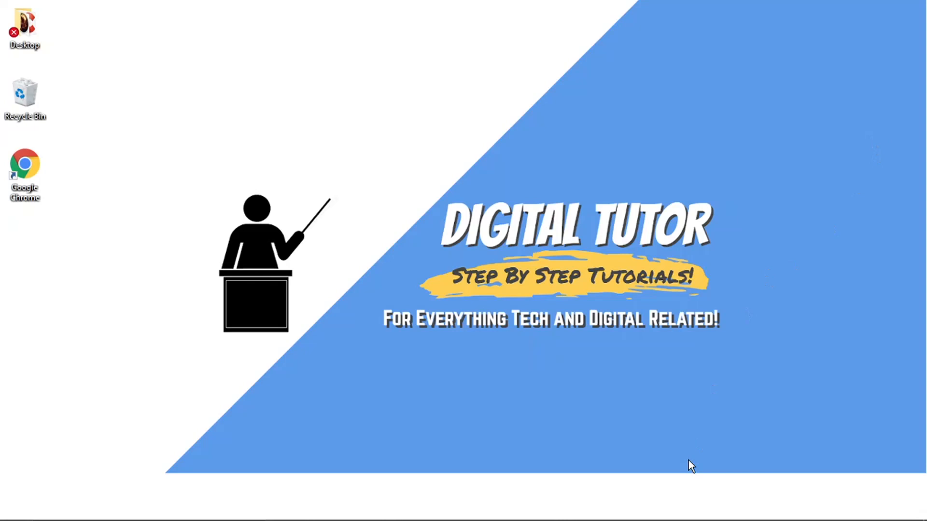
click(604, 507)
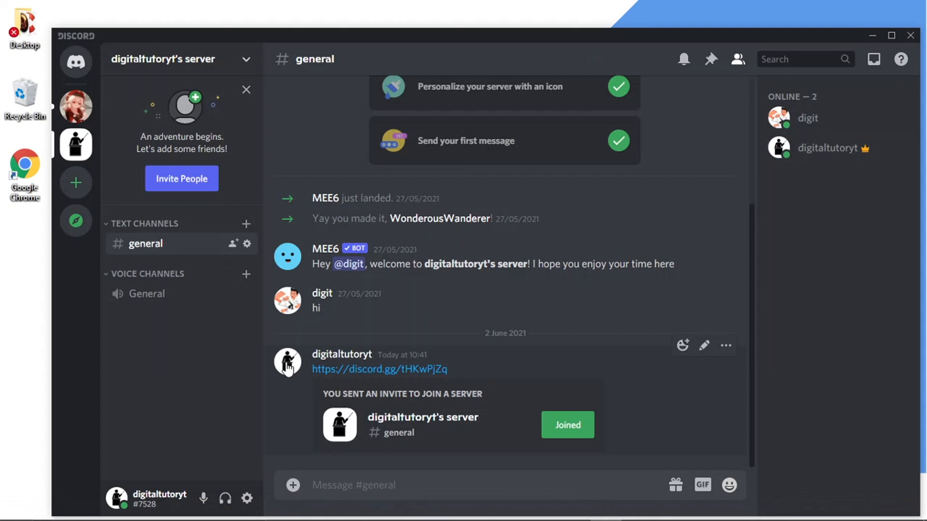
mouse_move(247, 500)
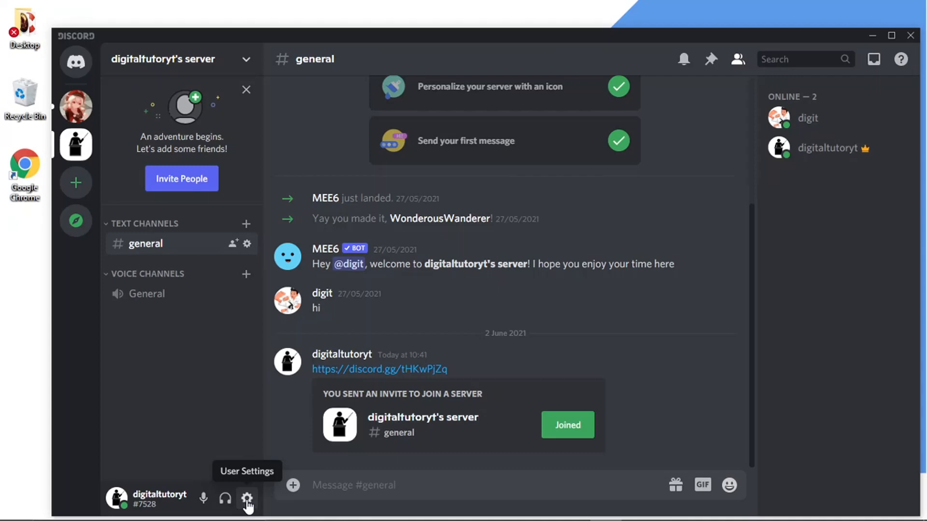
Step: Open User Settings on the My Account page via the gear icon
click(247, 498)
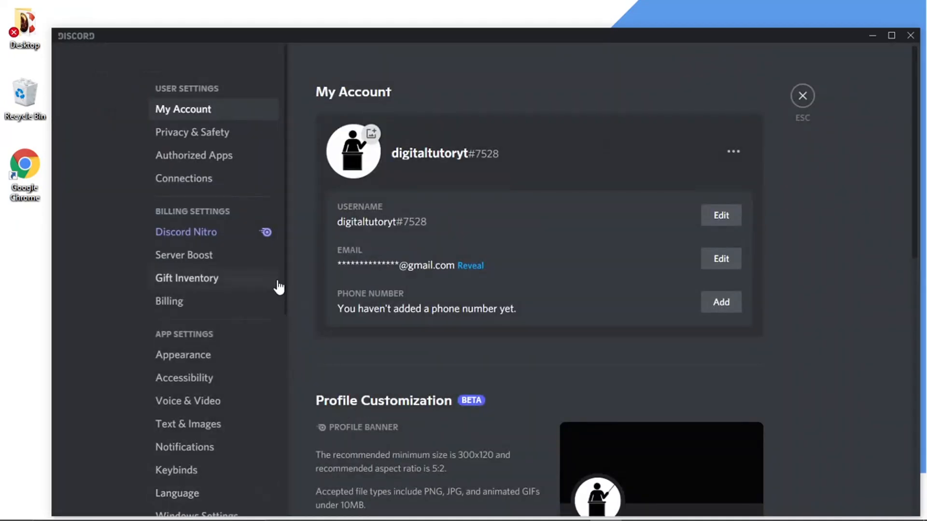
mouse_move(169, 124)
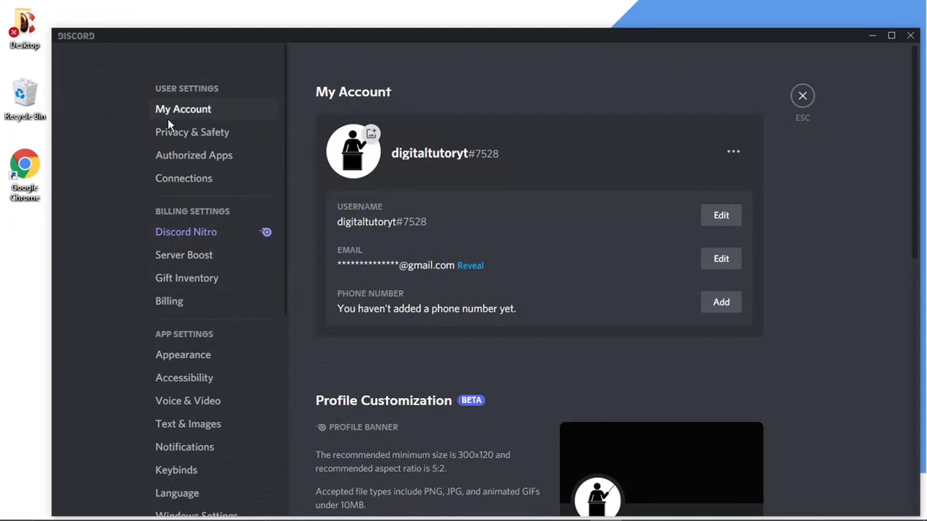
mouse_move(207, 86)
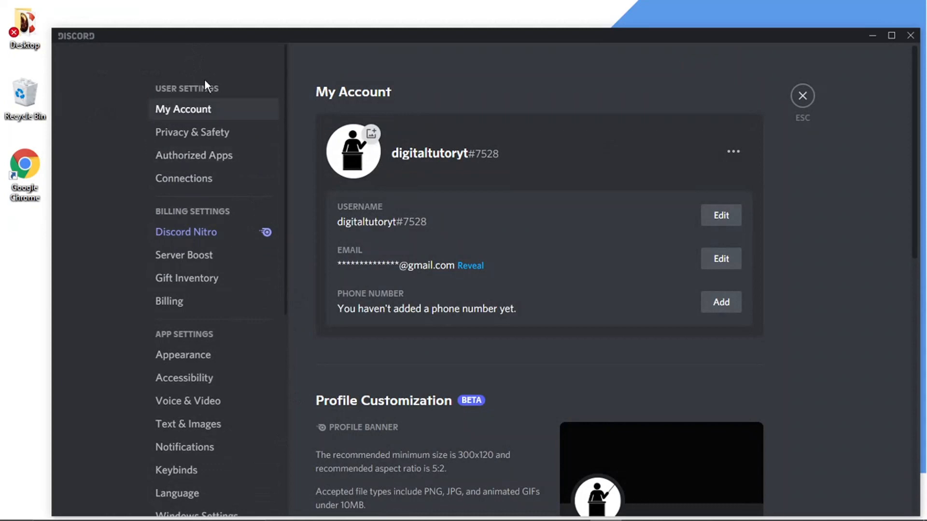
mouse_move(193, 155)
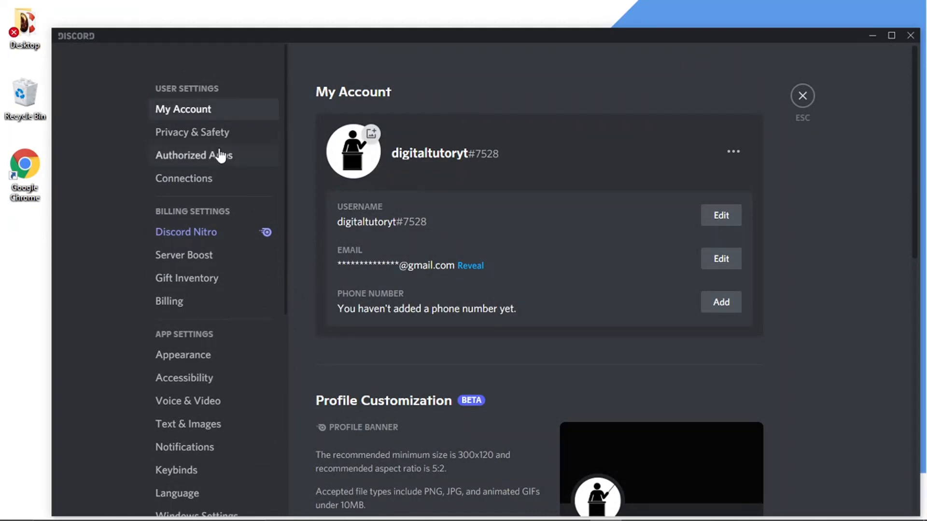
mouse_move(228, 169)
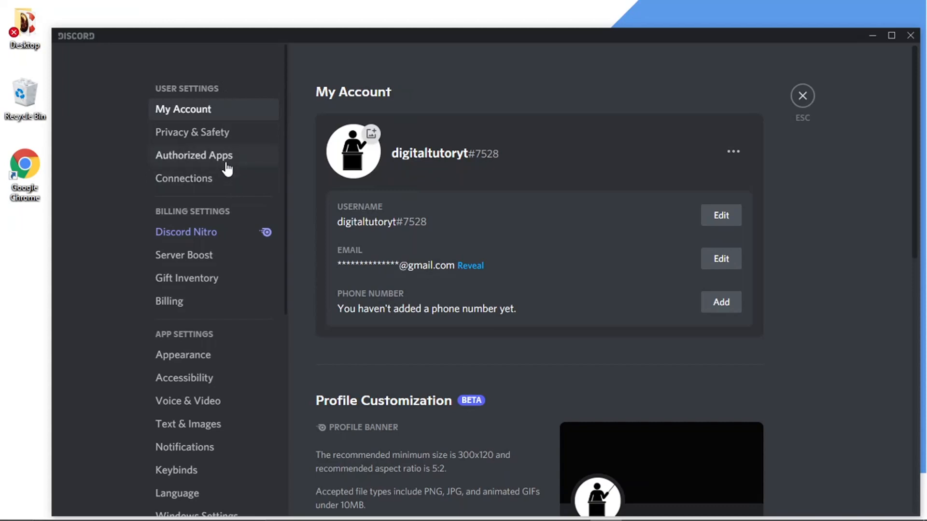
Step: Go to Connections to view the linked Steam and Xbox Live accounts
click(184, 178)
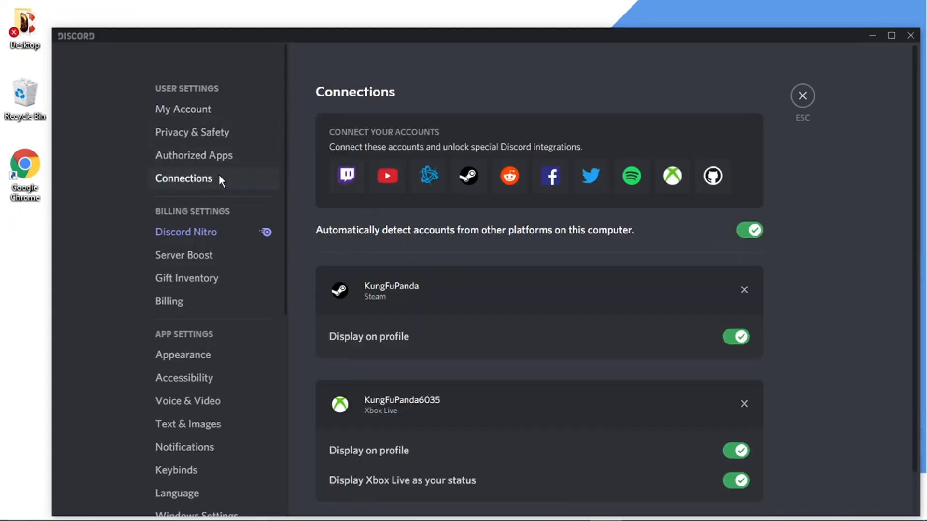
mouse_move(912, 164)
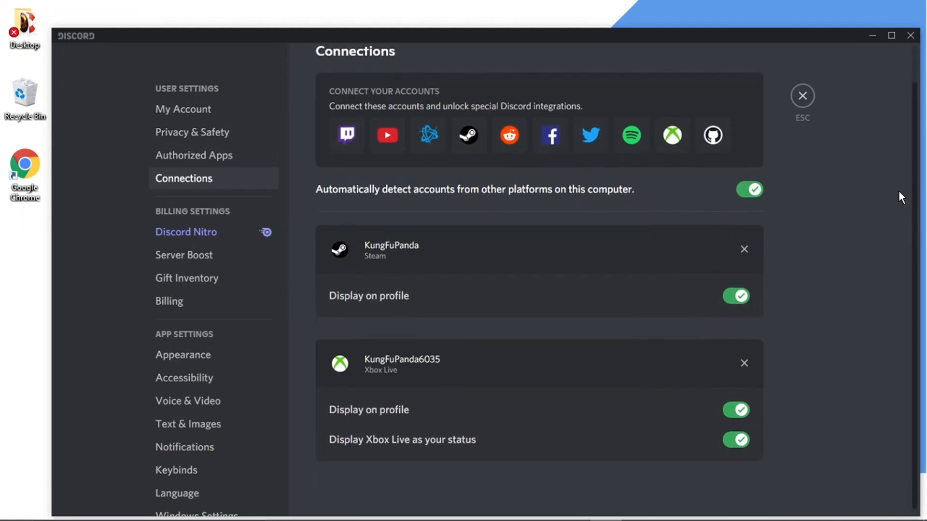
mouse_move(810, 235)
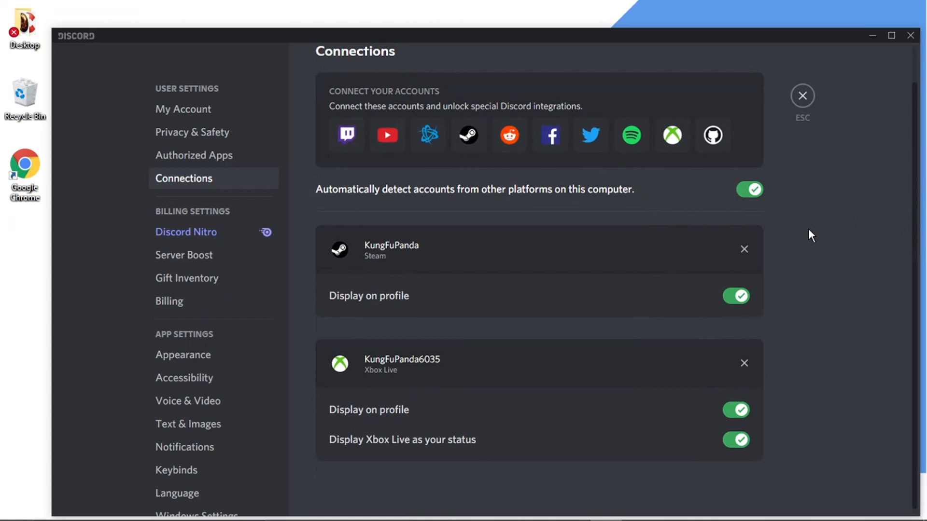
mouse_move(339, 271)
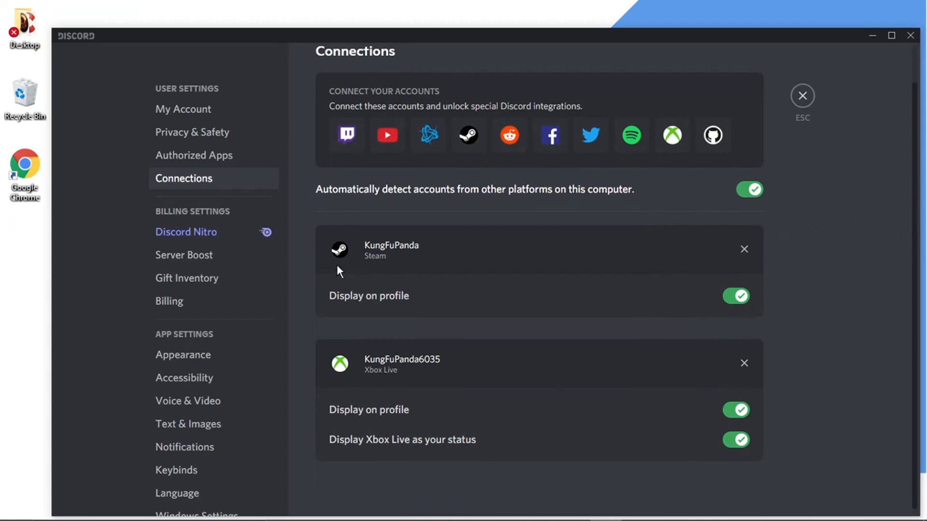
mouse_move(332, 333)
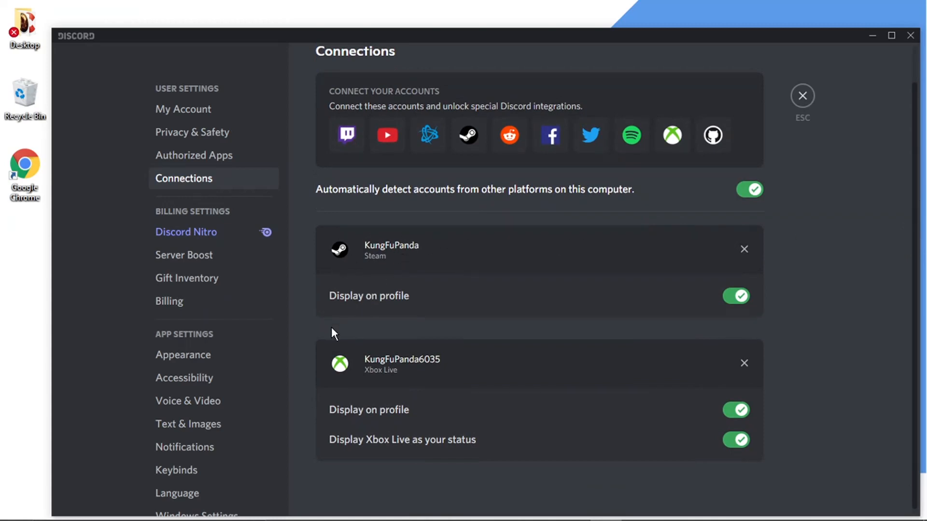
mouse_move(368, 363)
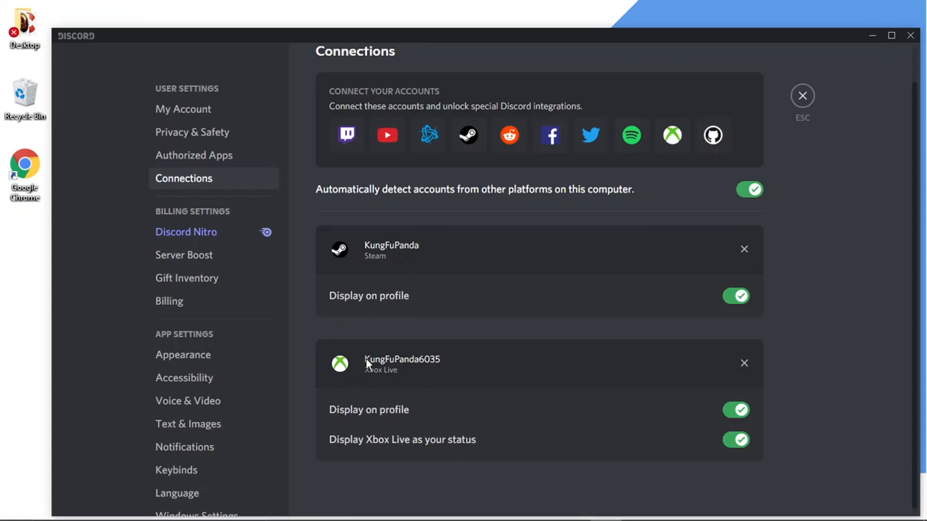
mouse_move(616, 266)
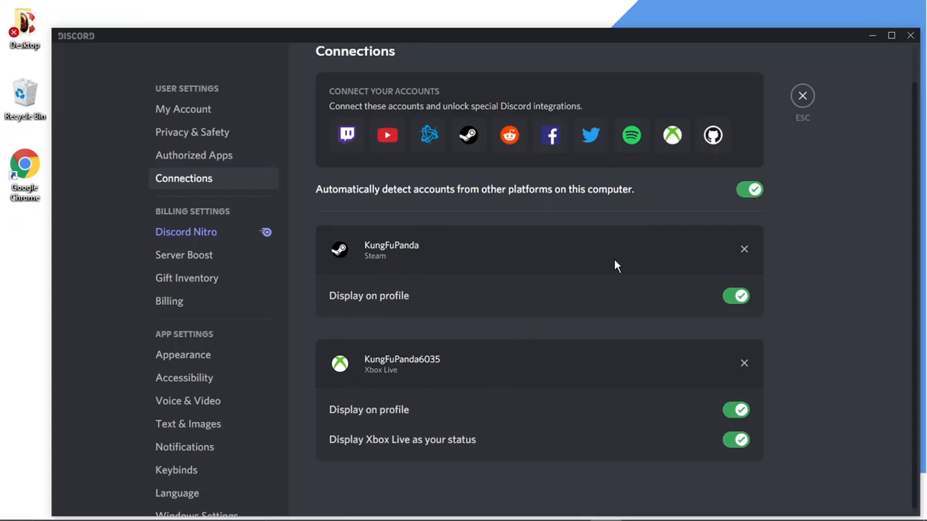
mouse_move(744, 250)
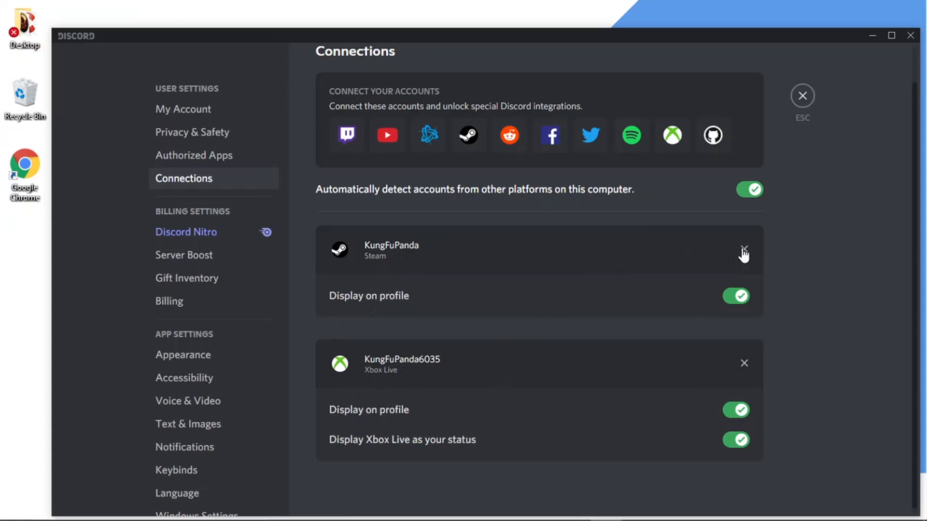
Step: Disconnect the Steam account, confirming in the dialog
click(743, 249)
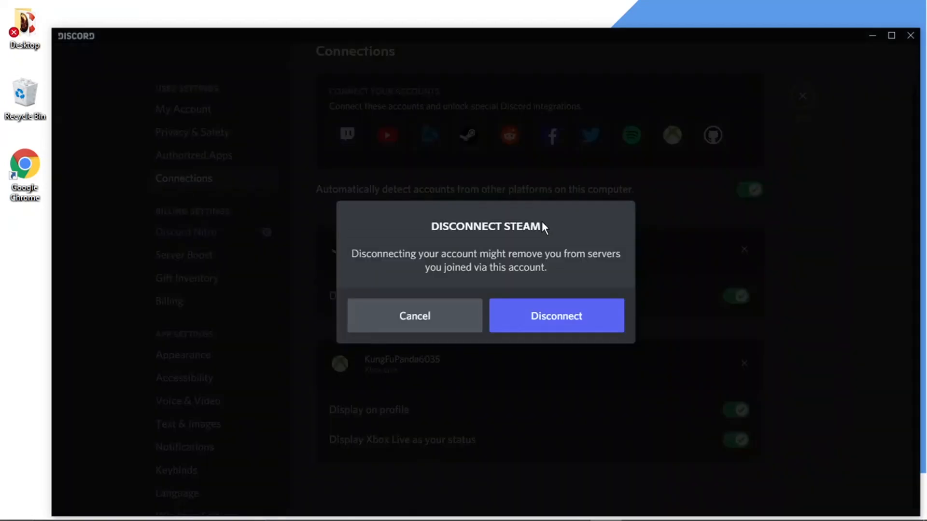
mouse_move(470, 240)
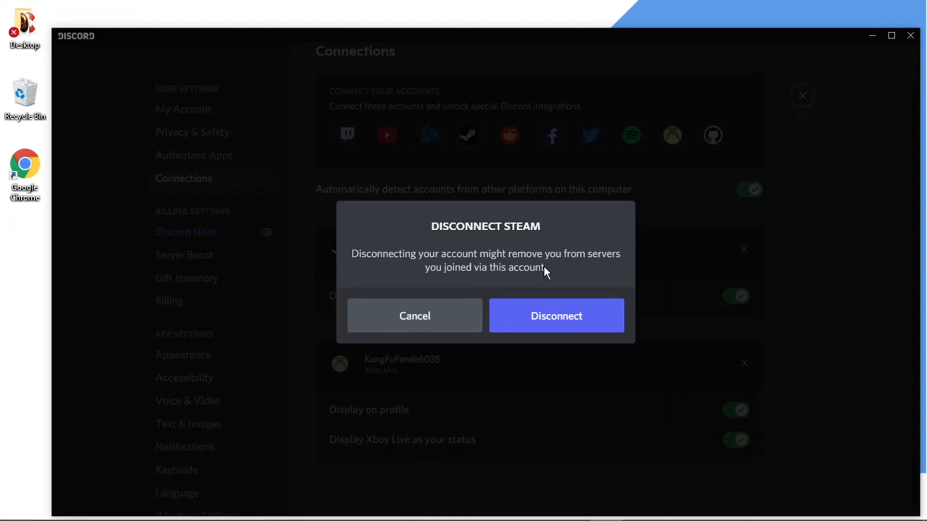
mouse_move(537, 273)
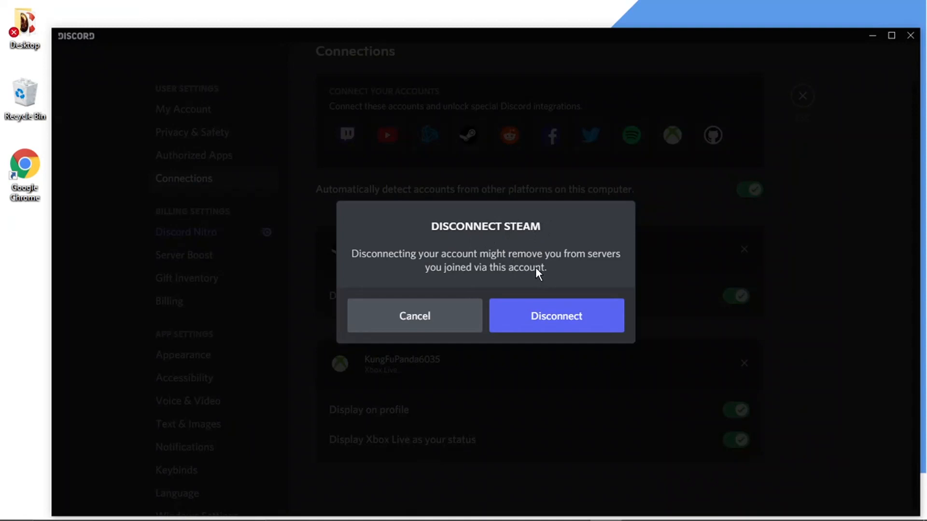
mouse_move(551, 275)
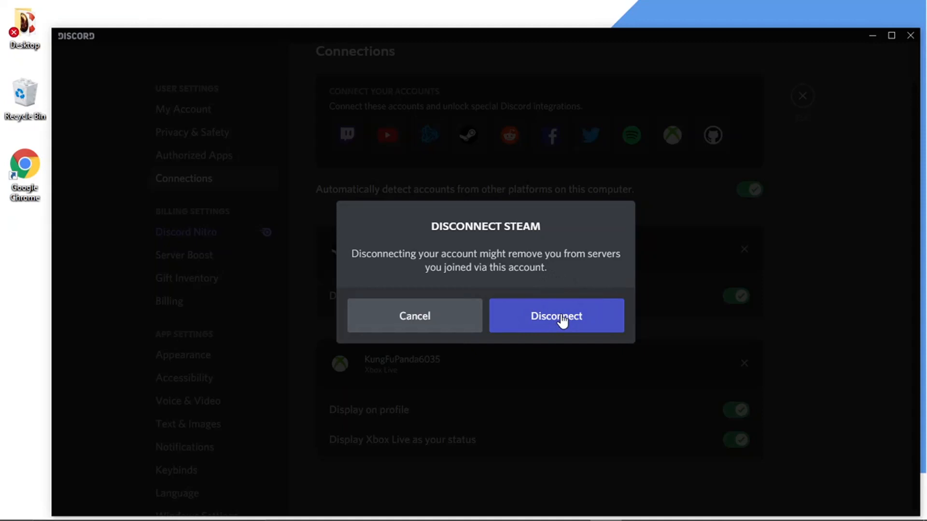
click(555, 316)
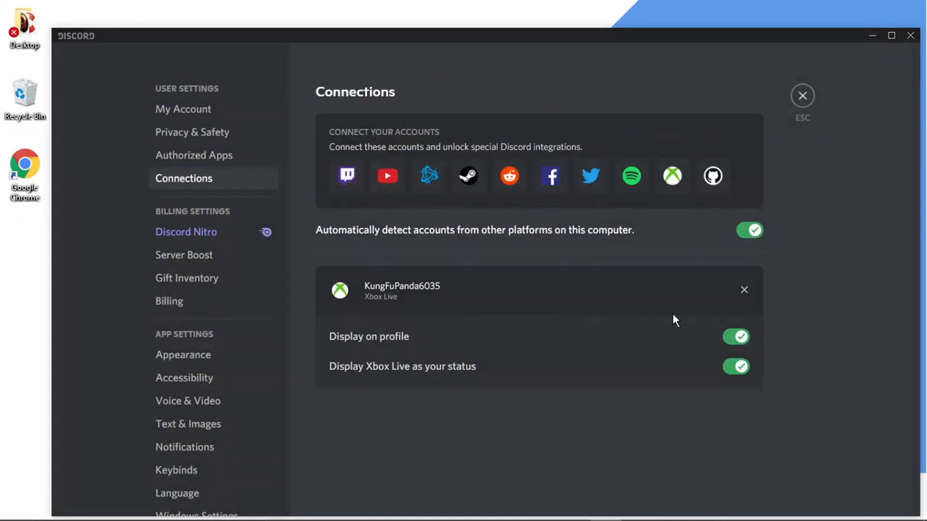
mouse_move(819, 343)
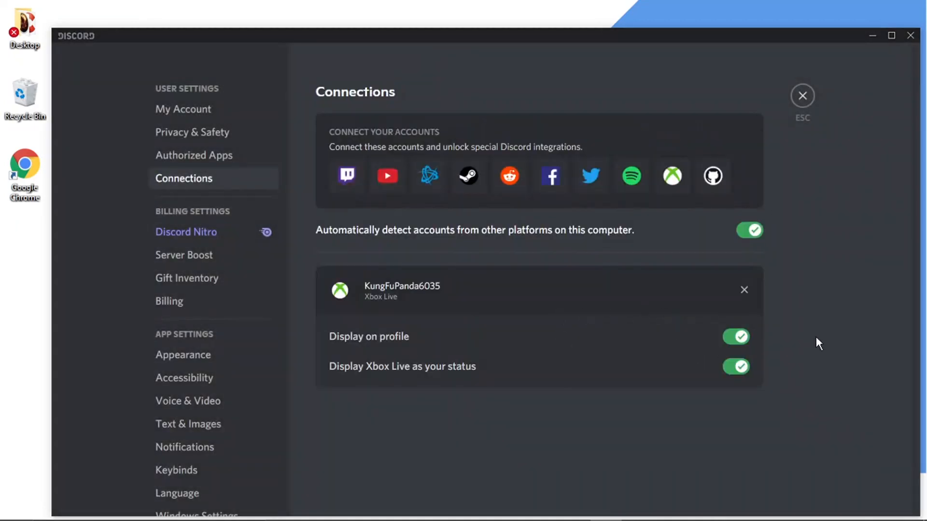